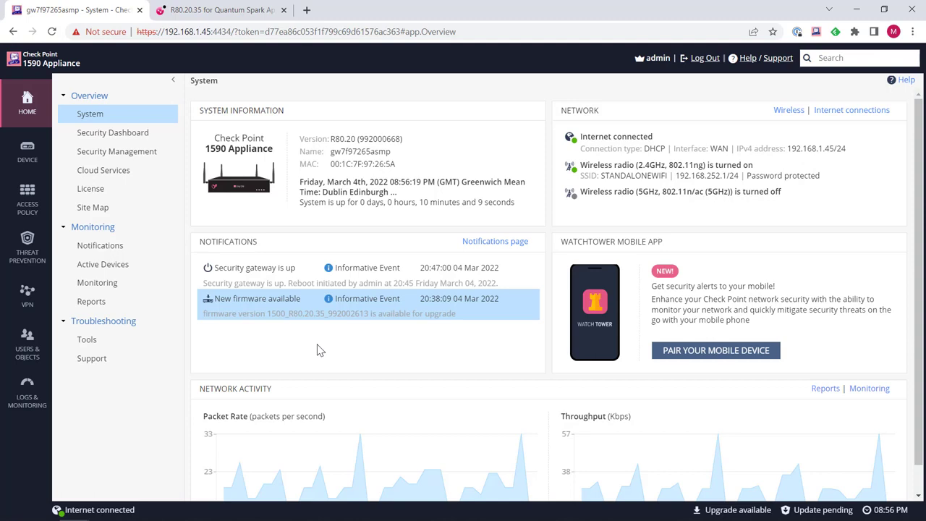
mouse_move(321, 353)
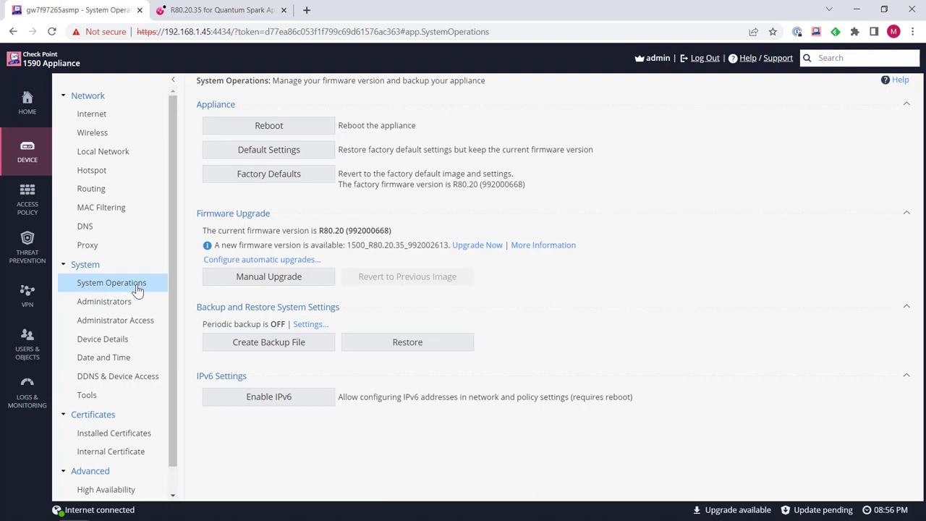
mouse_move(503, 307)
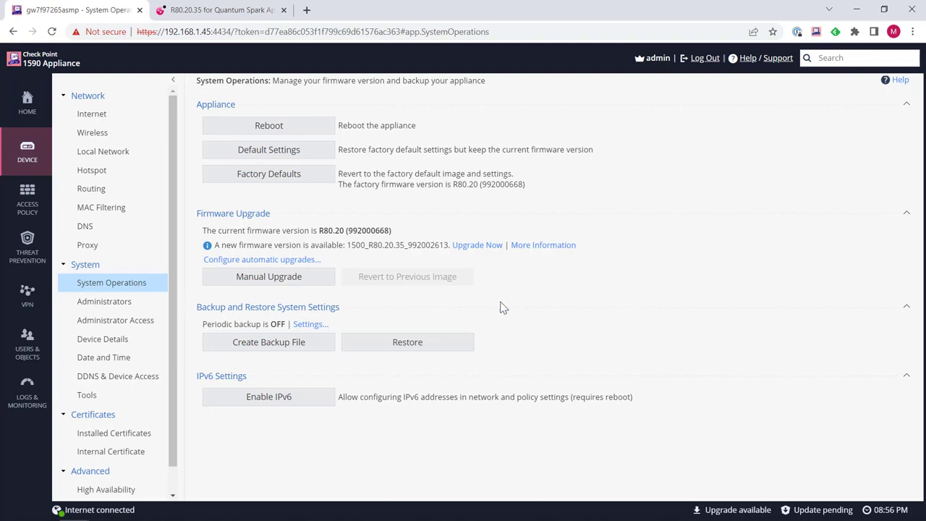
mouse_move(469, 258)
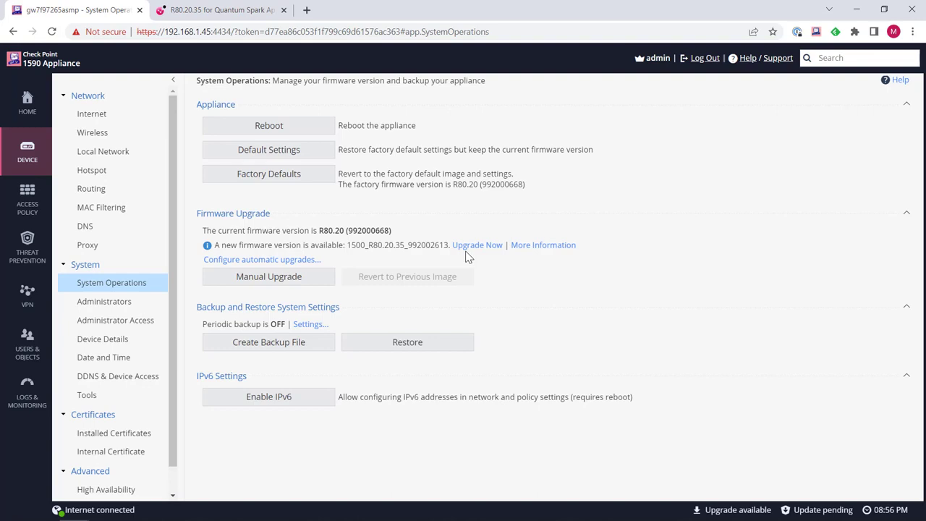
mouse_move(344, 249)
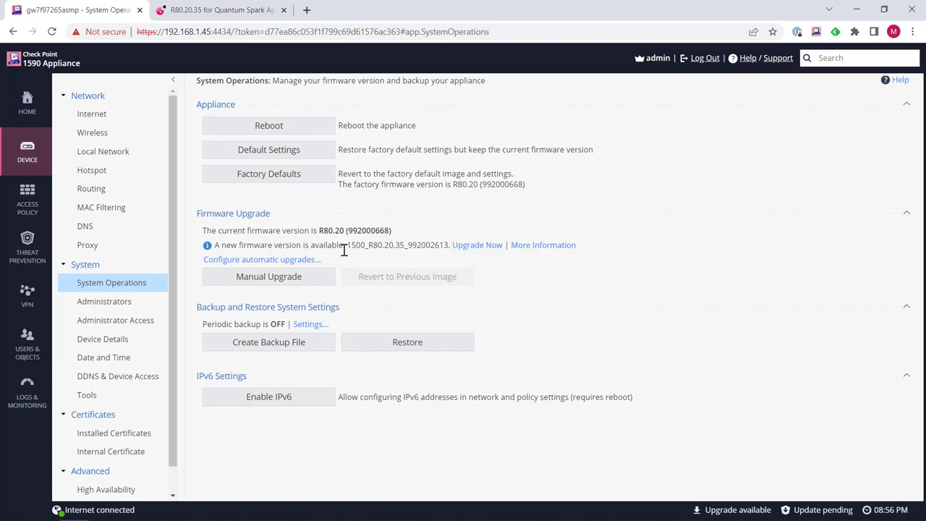
mouse_move(269, 277)
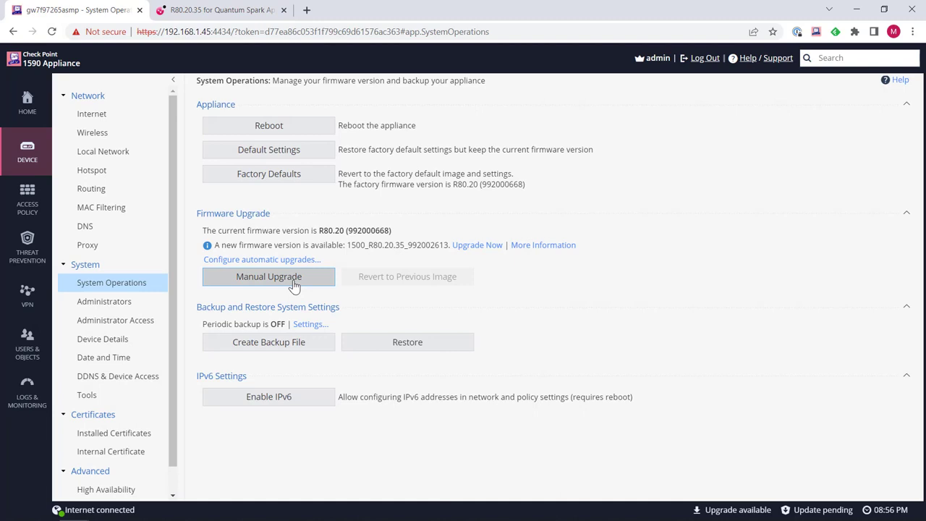
Step: Start the Manual Upgrade wizard and select the fw1_vx_dep_R80_20_35_992002467 image from Downloads
left_click(269, 276)
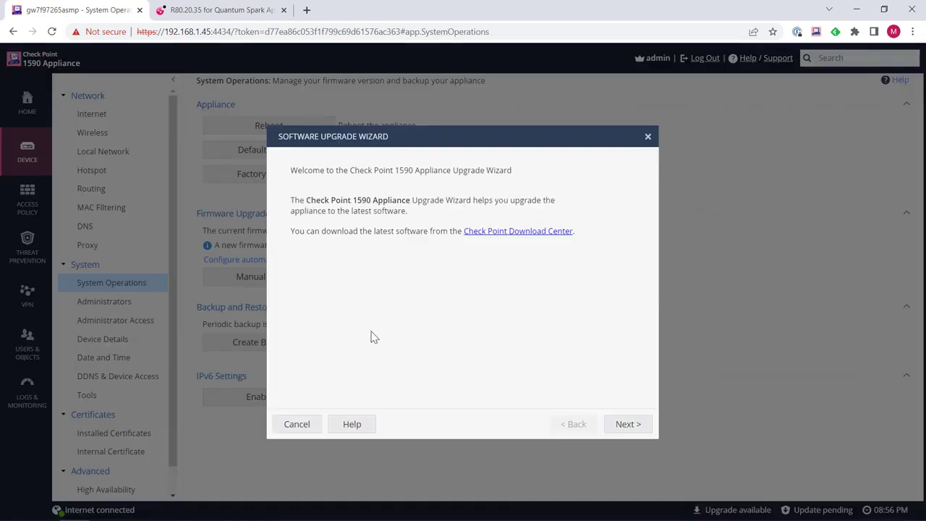
mouse_move(547, 310)
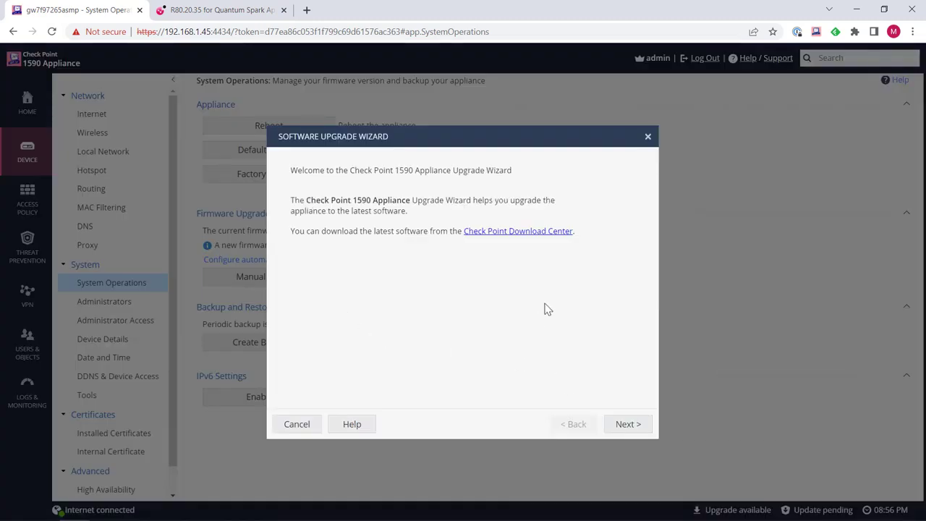
left_click(627, 424)
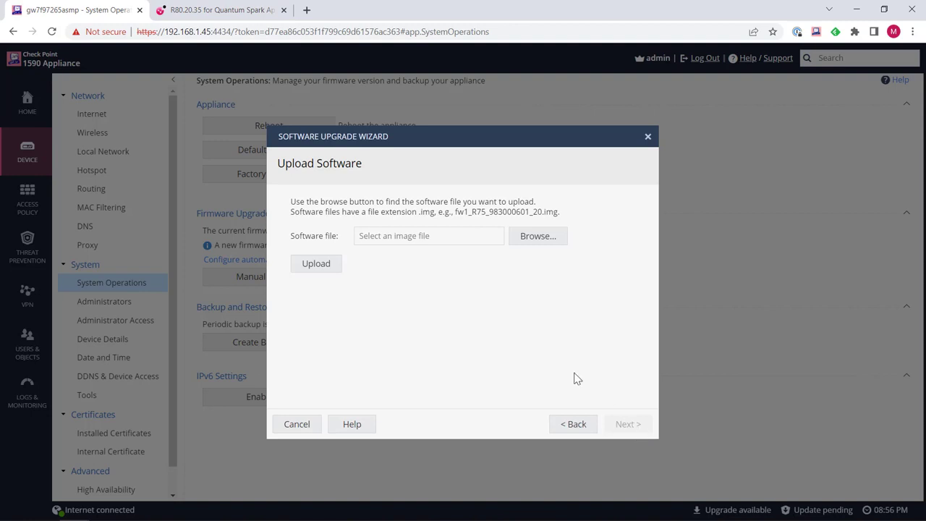
mouse_move(550, 249)
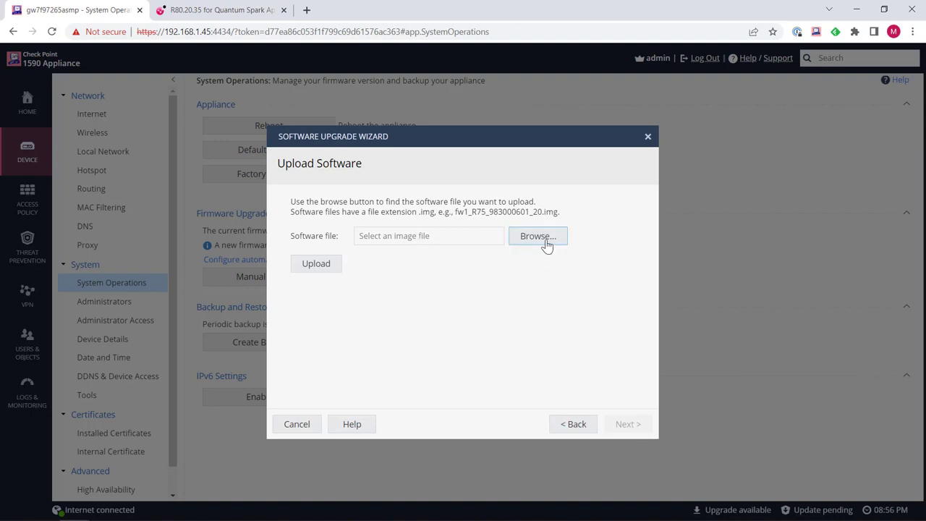
left_click(539, 236)
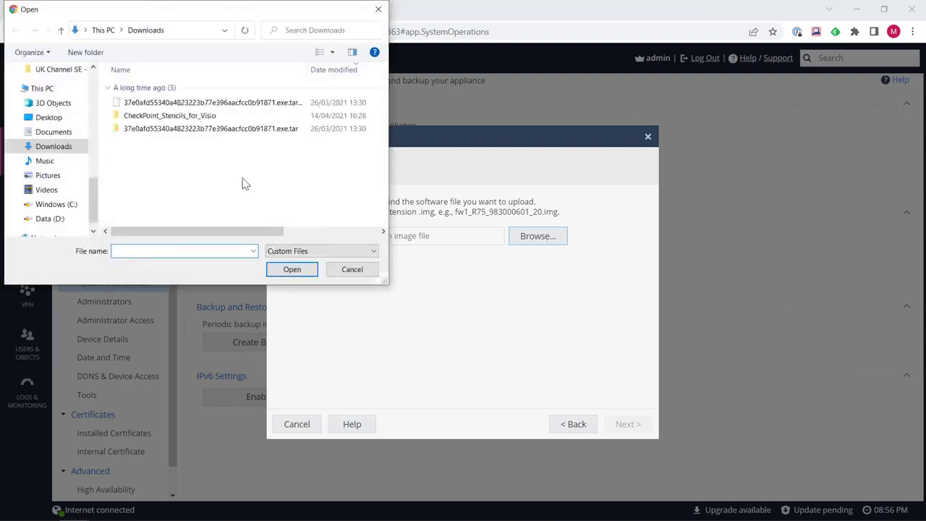
left_click(178, 132)
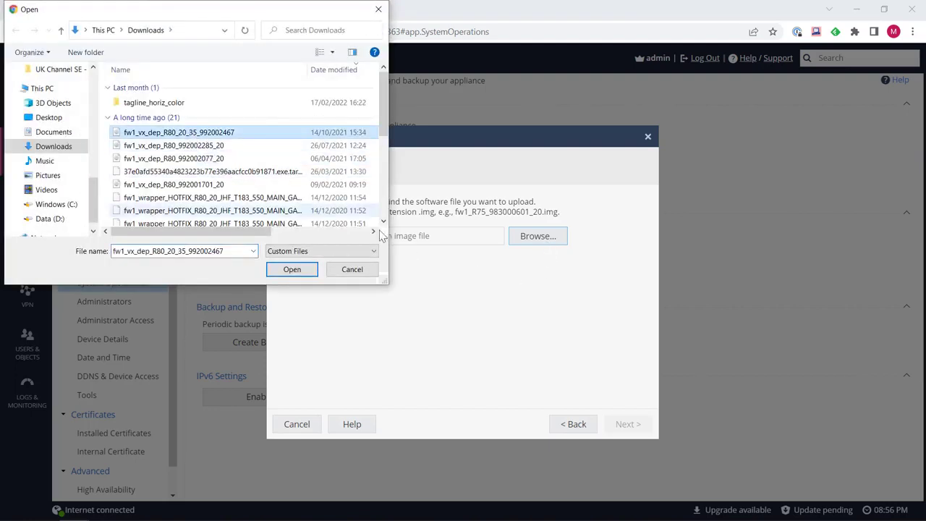
left_click(292, 269)
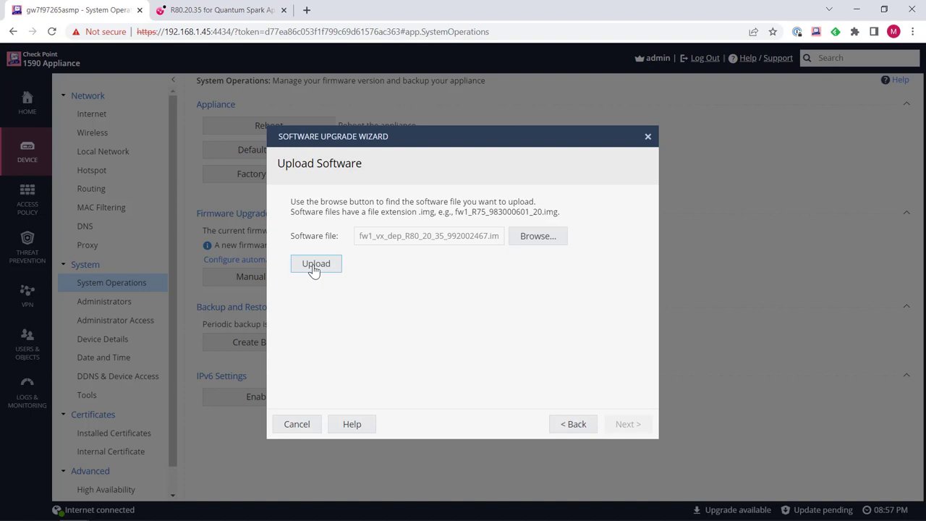
mouse_move(474, 358)
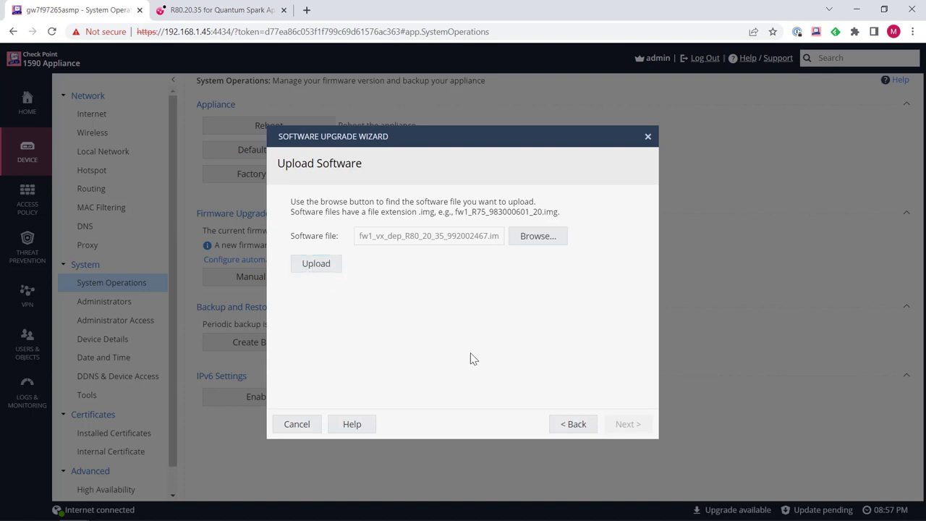
mouse_move(615, 174)
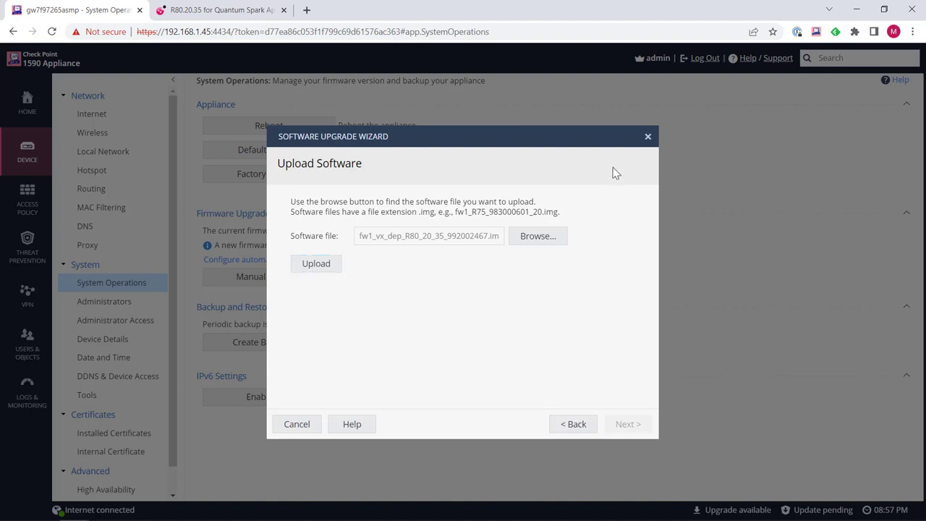
Step: Close the Software Upgrade Wizard without uploading, back to System Operations
left_click(296, 424)
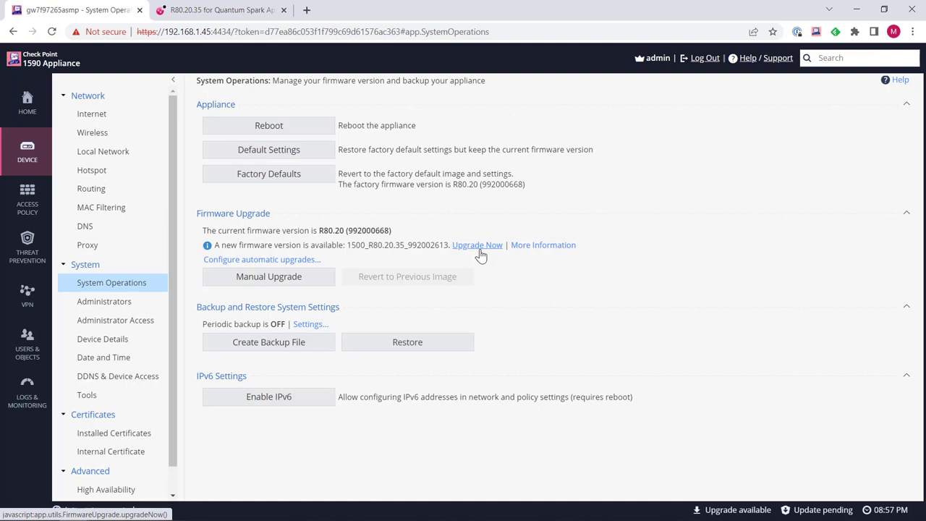
mouse_move(481, 257)
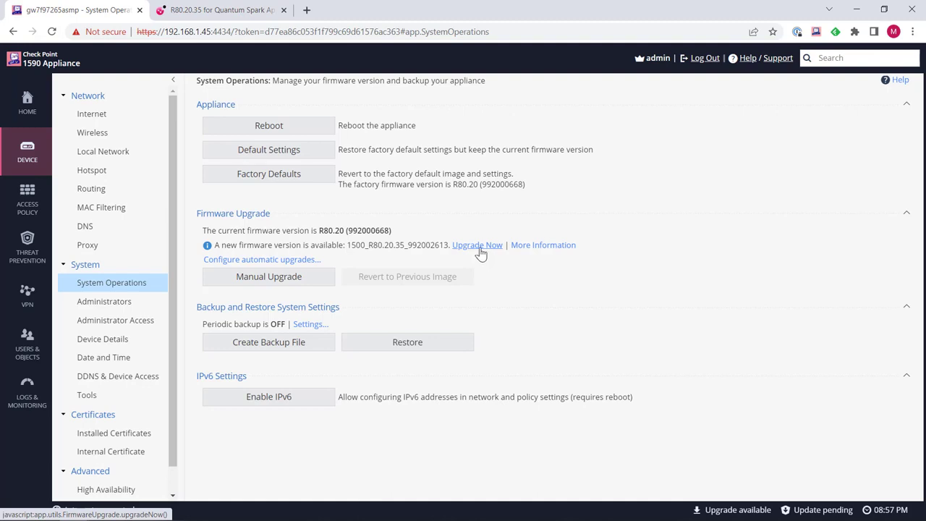
Step: Launch Upgrade Now so the gateway begins downloading the R80.20.35 firmware
left_click(477, 244)
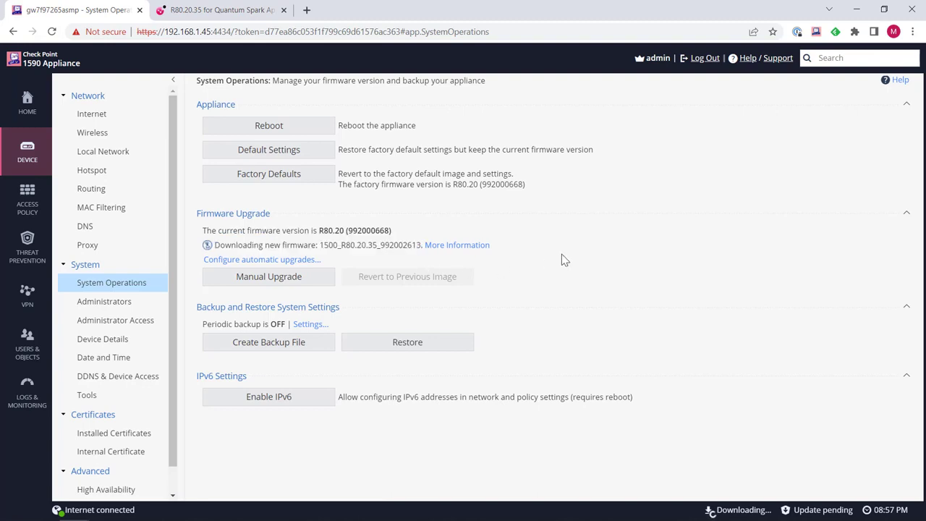
mouse_move(533, 271)
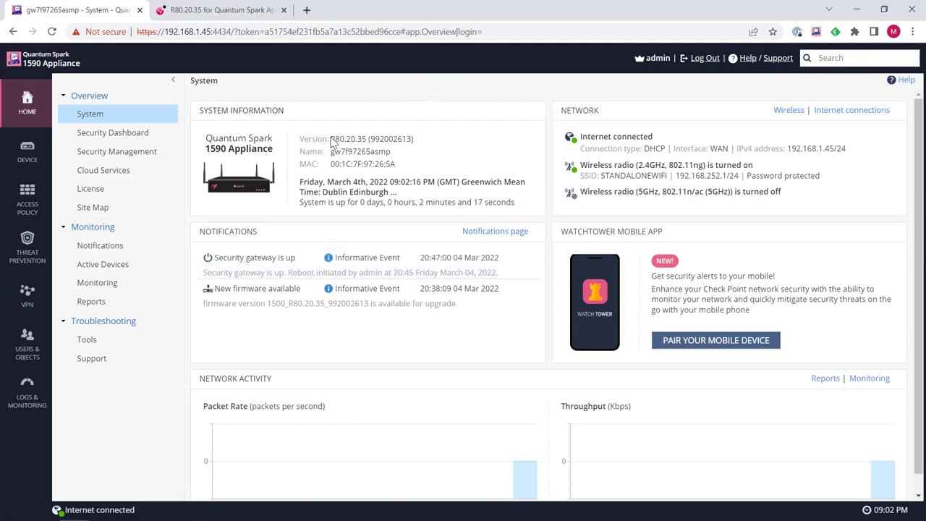
Step: Highlight the Version value R80.20.35 on the Home > System overview
double_click(348, 139)
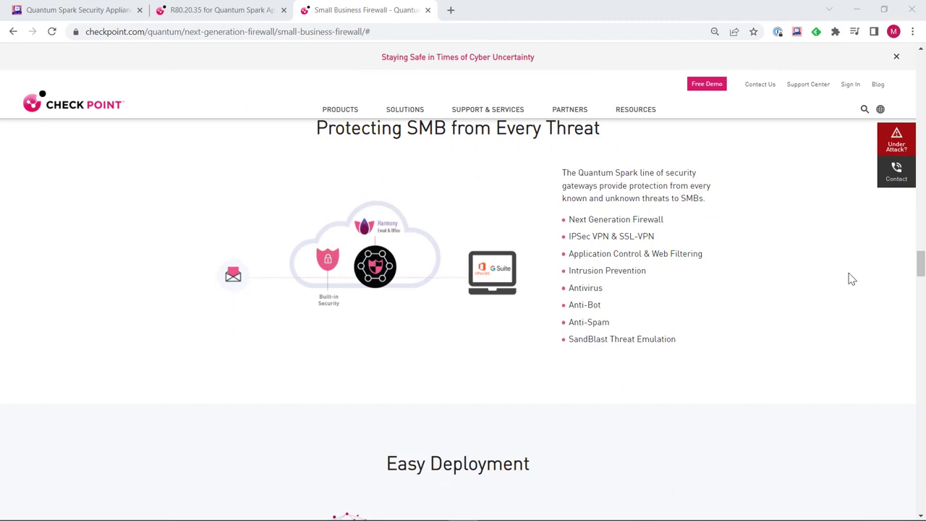
Step: Scroll the Small Business Firewall page past the Quantum Spark models table to the Gartner banner
scroll("down", 3)
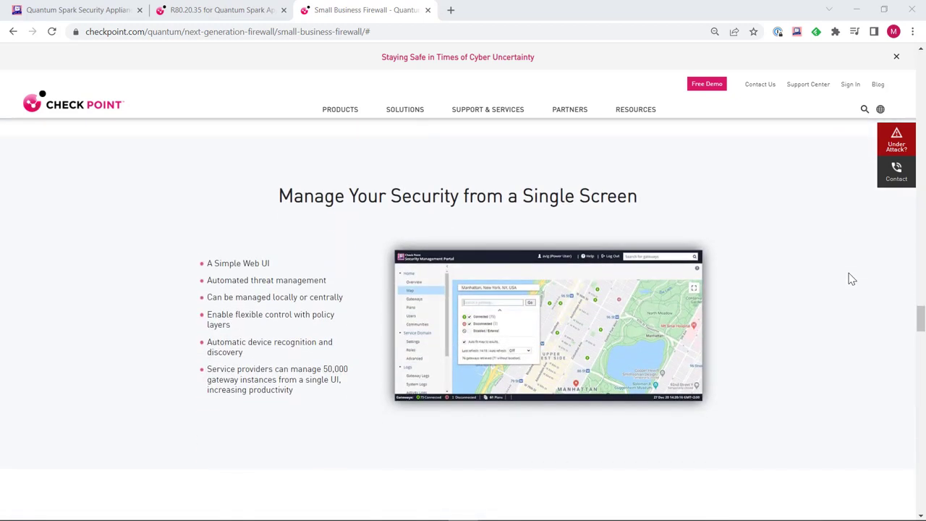
scroll("down", 3)
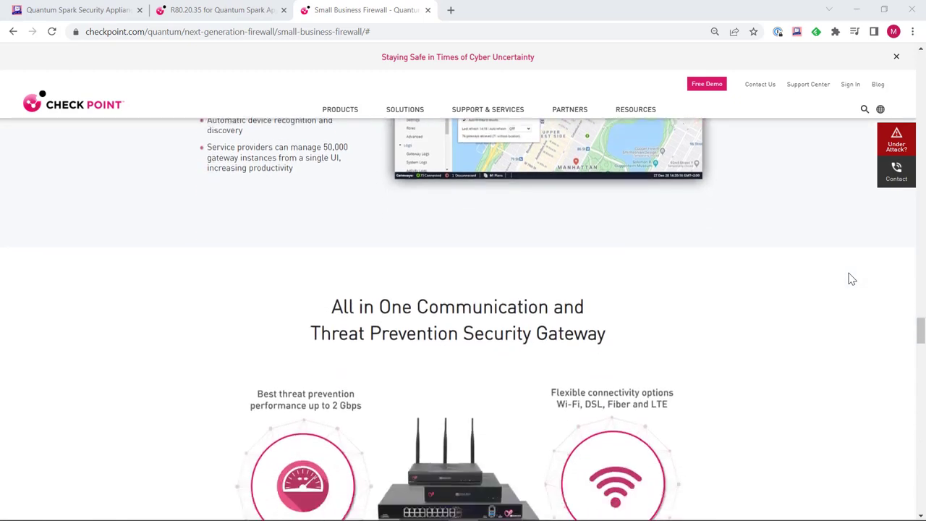
scroll("down", 3)
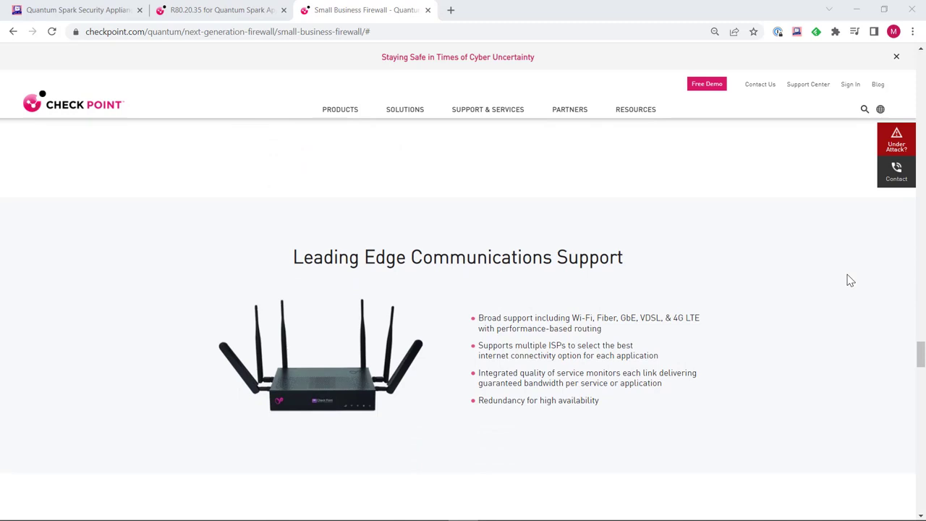
scroll("down", 3)
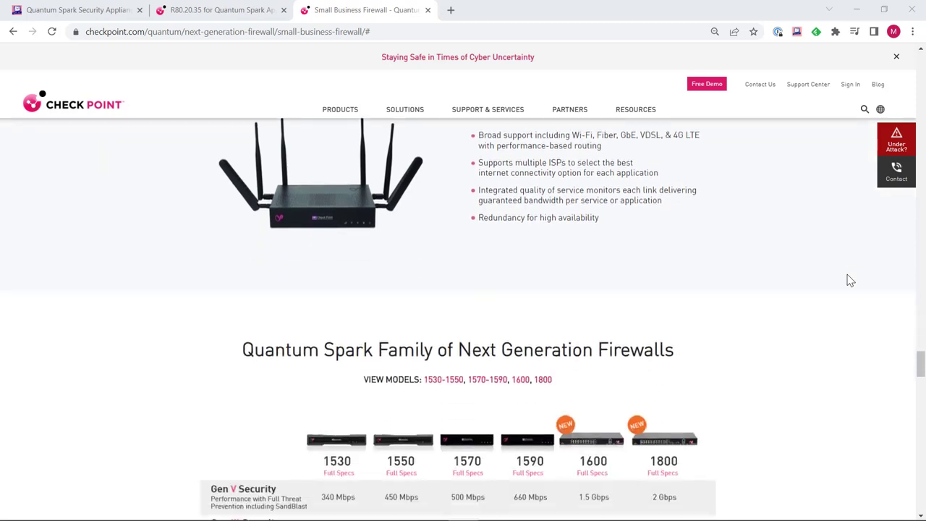
scroll("down", 3)
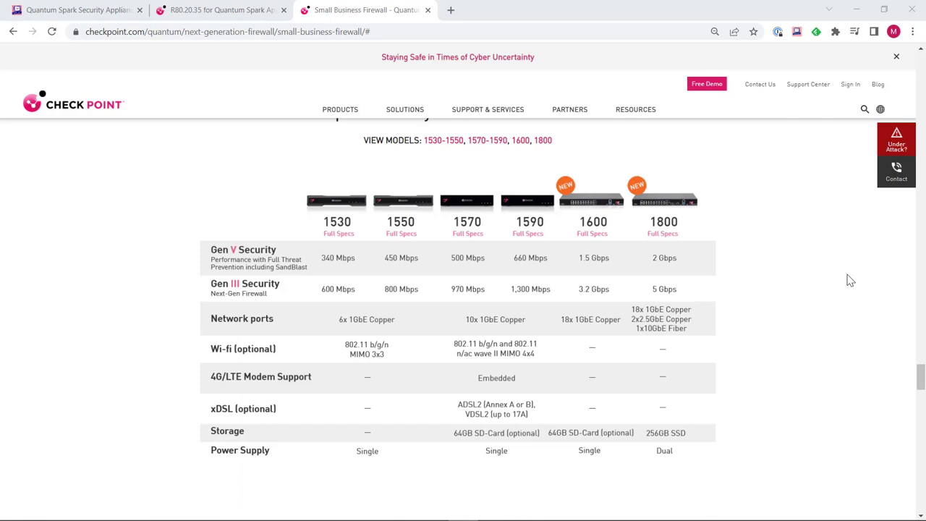
scroll("down", 3)
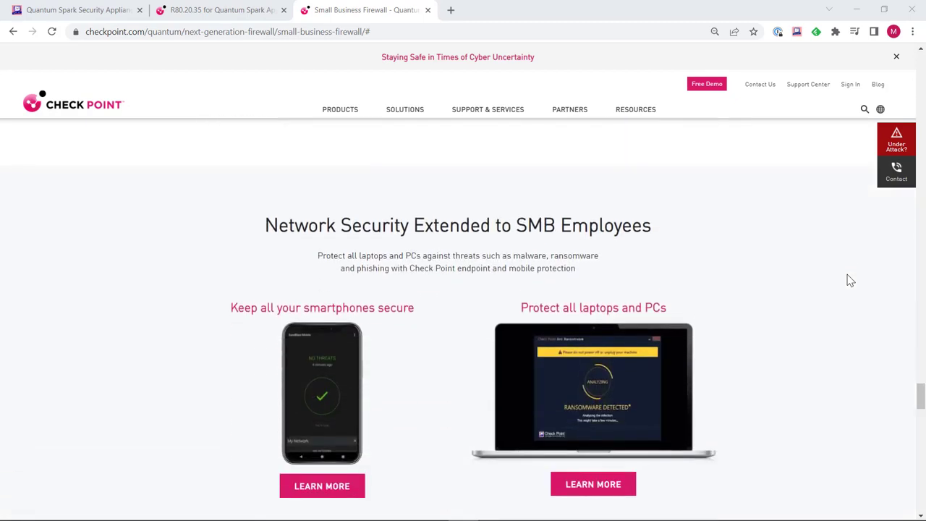
scroll("down", 3)
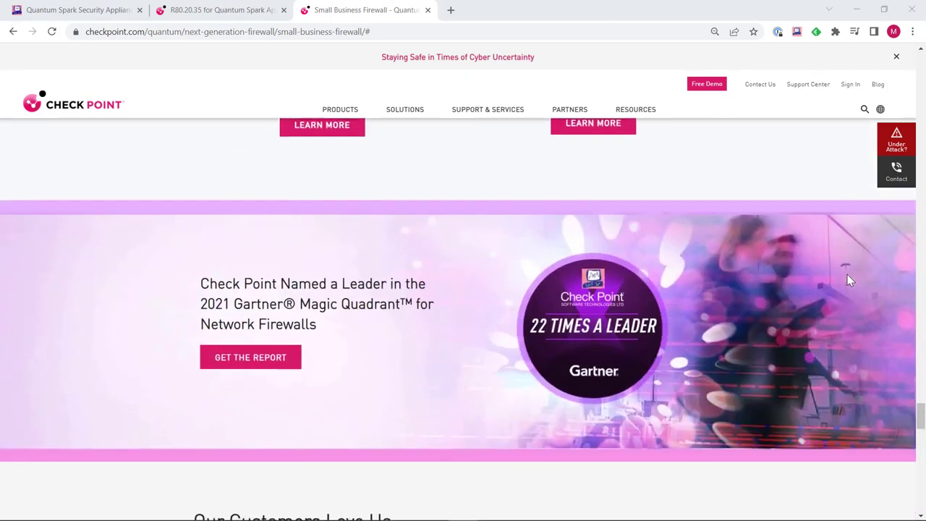